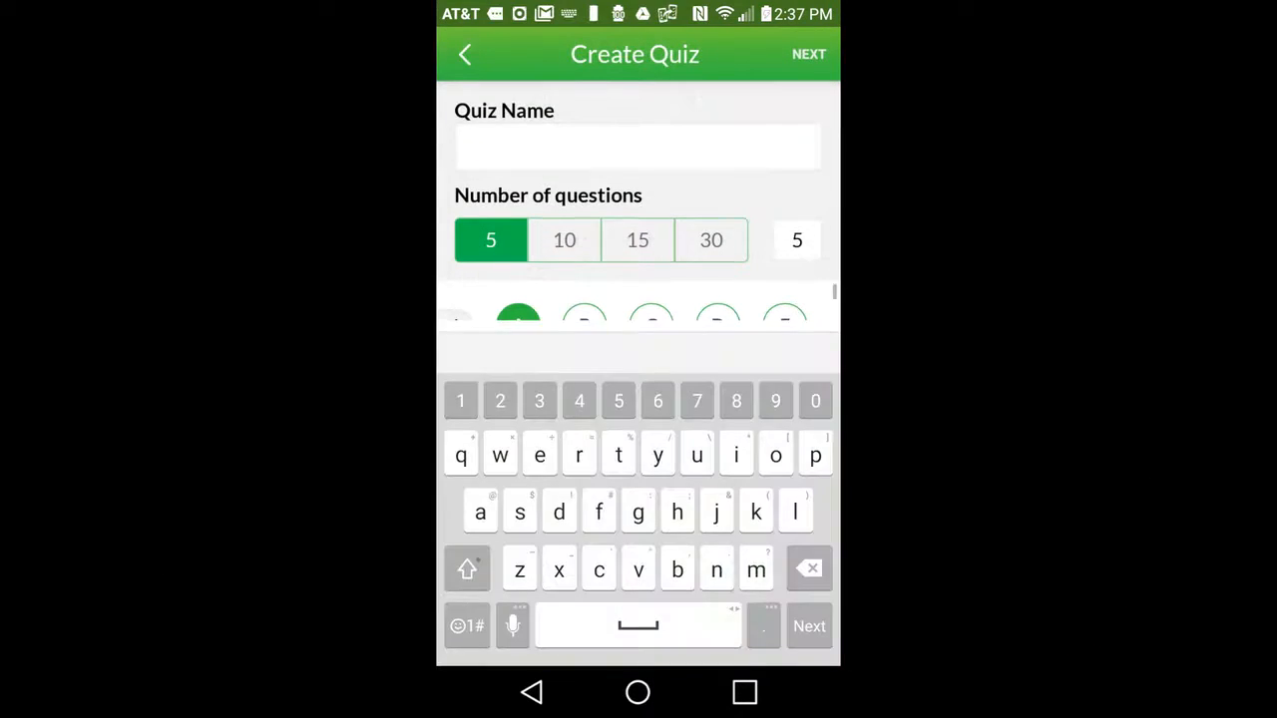
# Create quiz 'tracfone test 2' with 30 questions for All My Students, then Save & Scan
pyautogui.write('tracfone')
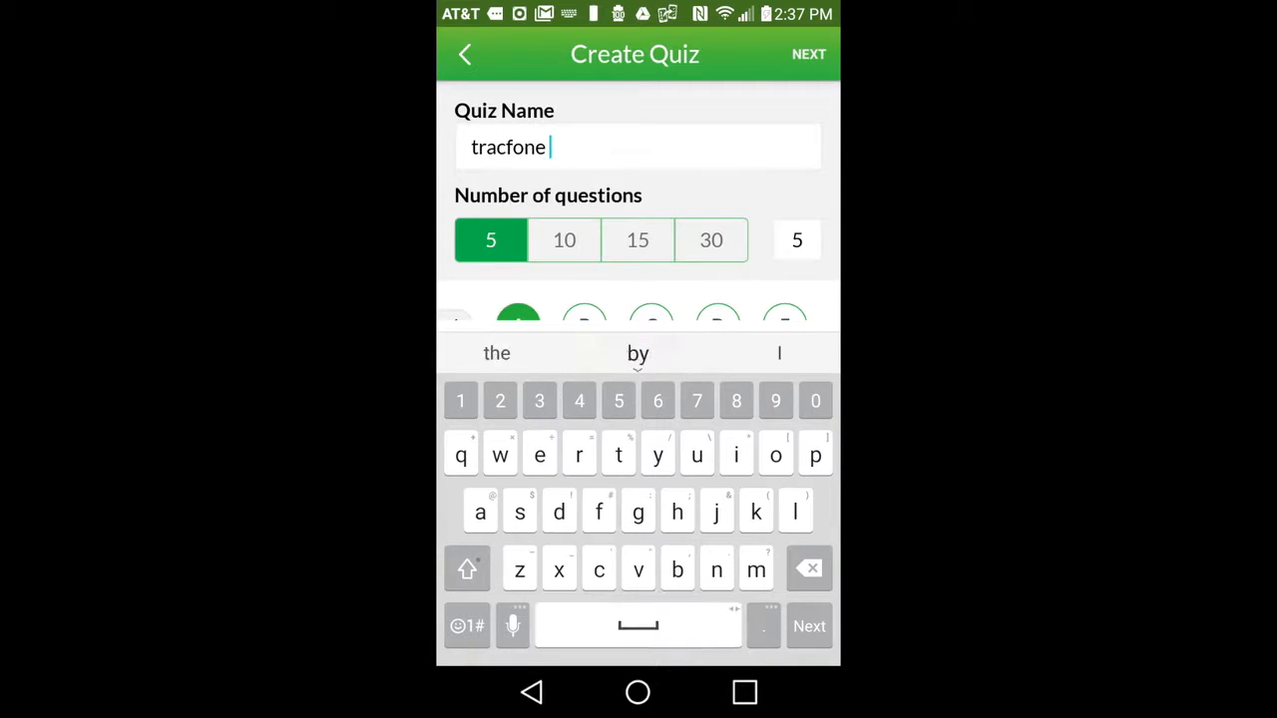
pyautogui.write('test 2')
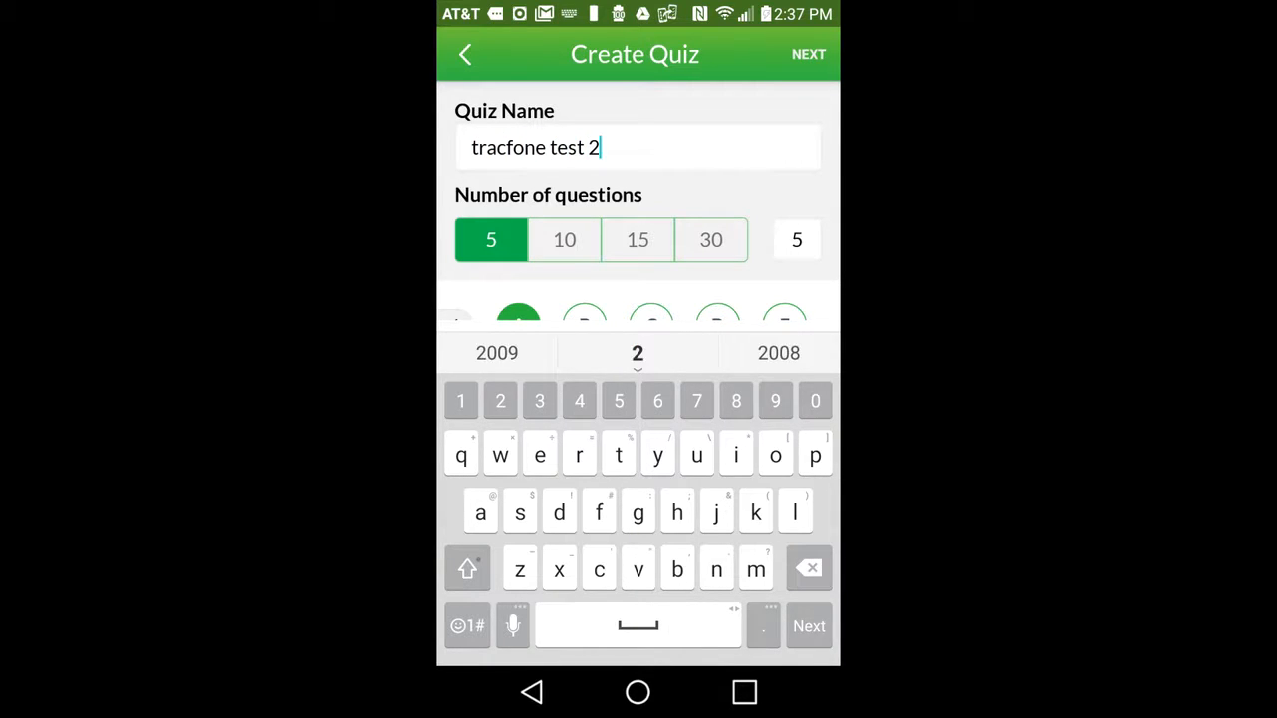
pyautogui.click(710, 240)
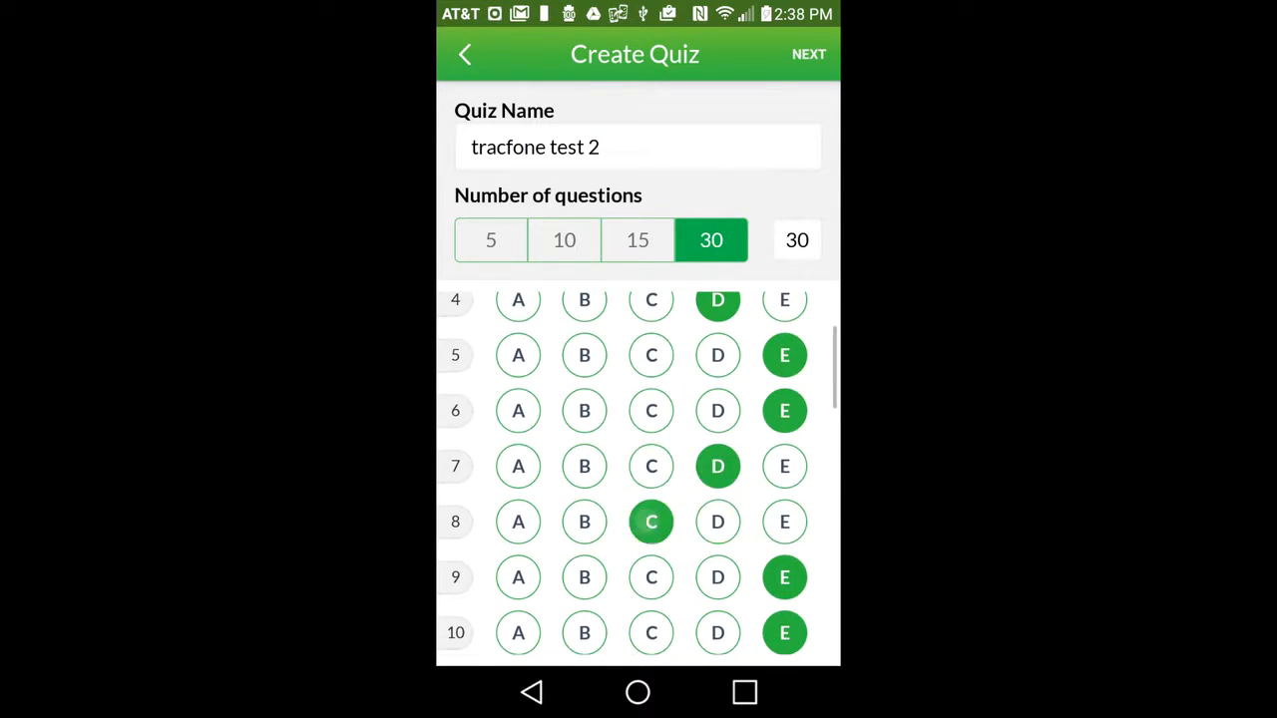
pyautogui.scroll(-3)
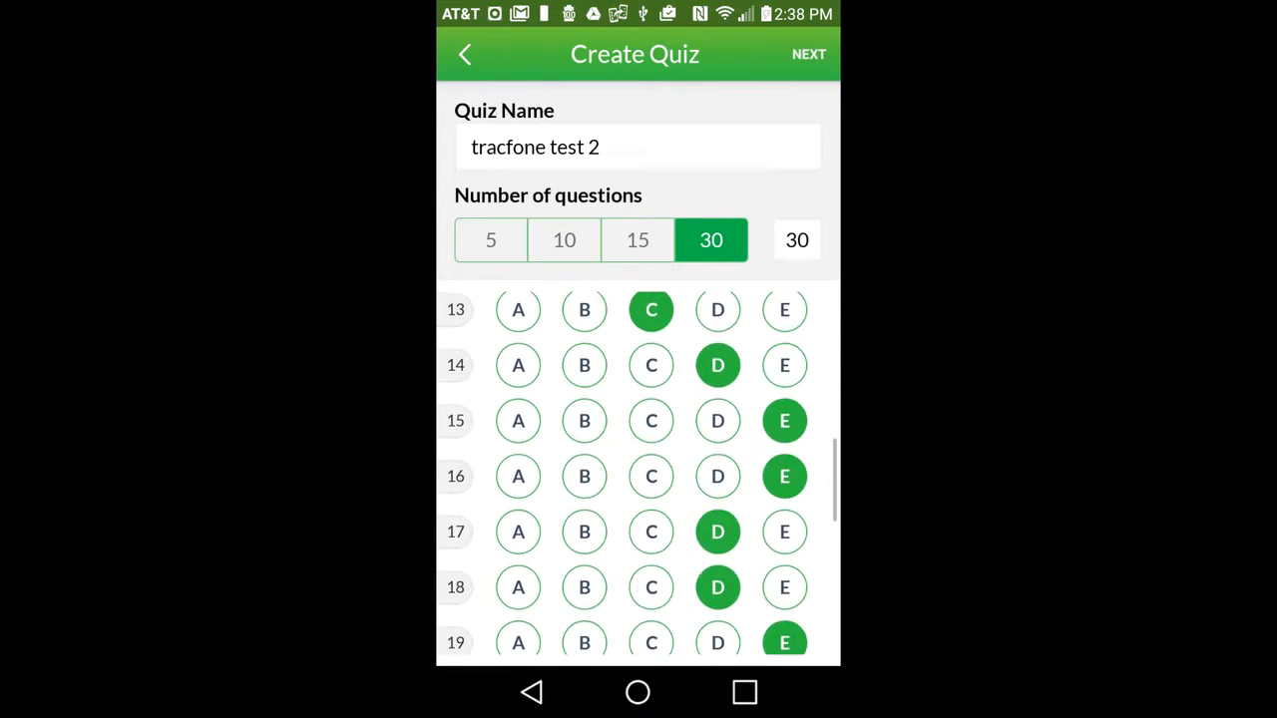
pyautogui.scroll(-3)
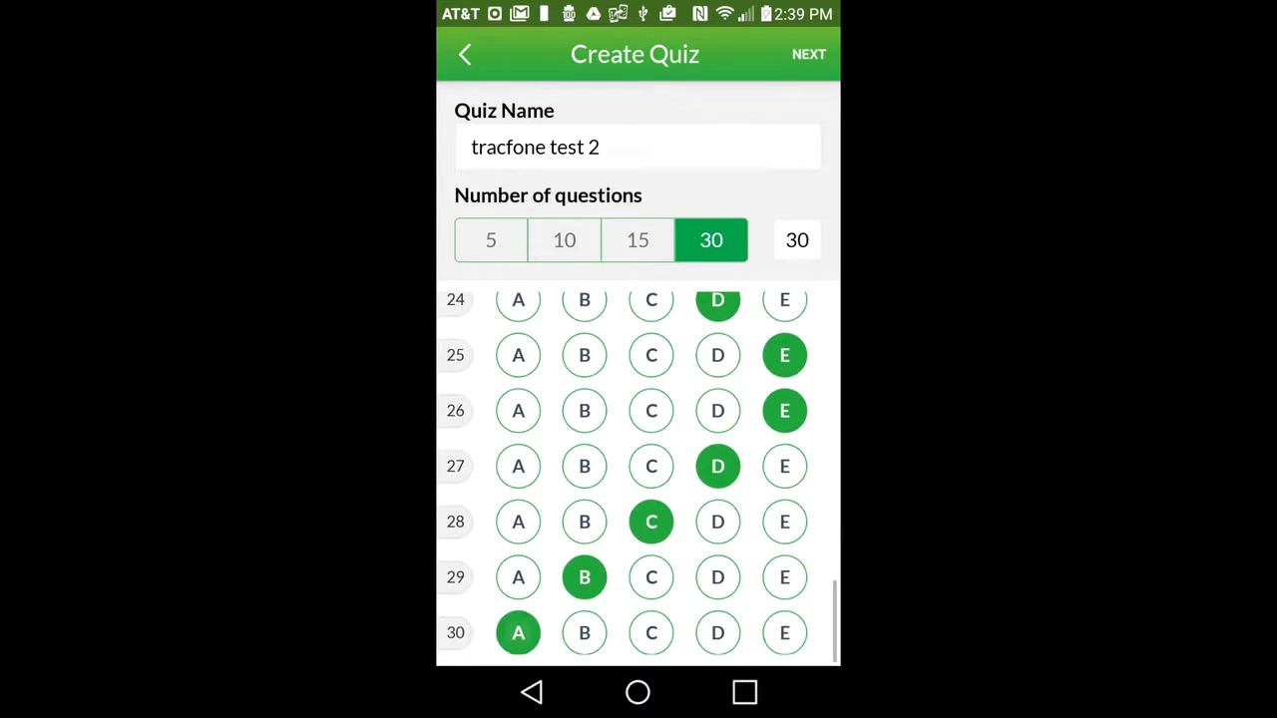
pyautogui.click(808, 54)
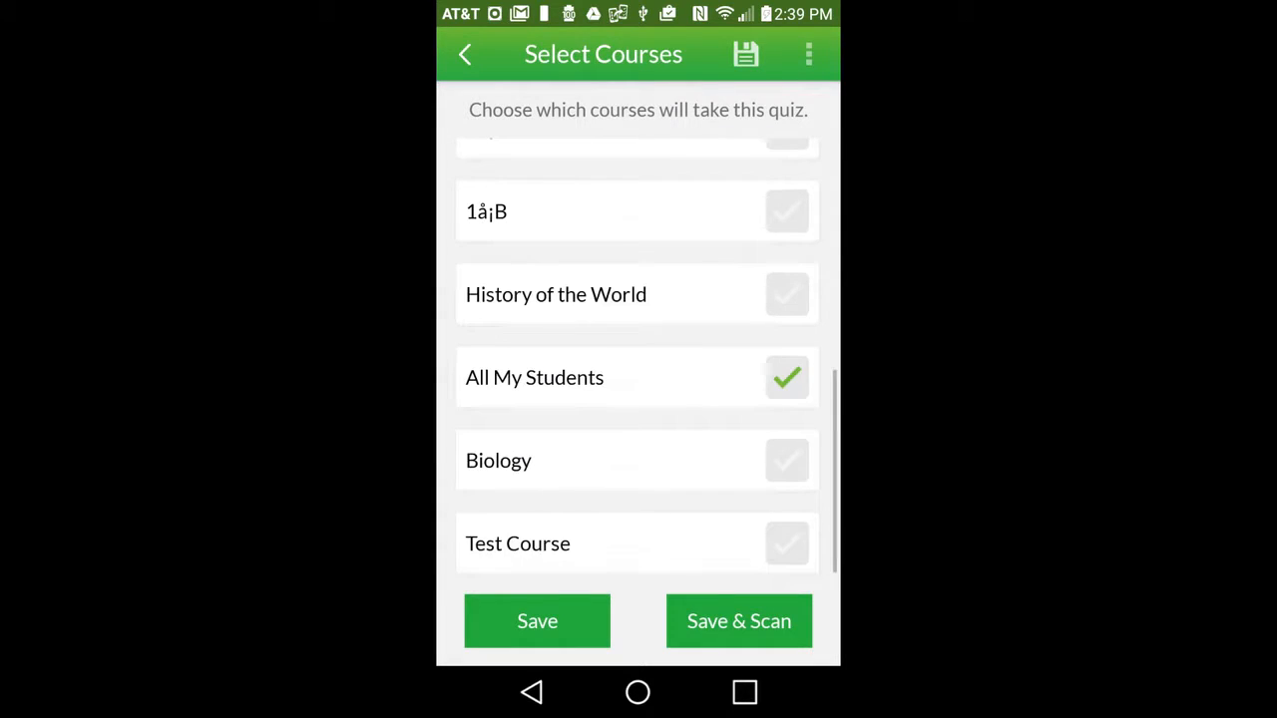
pyautogui.click(739, 621)
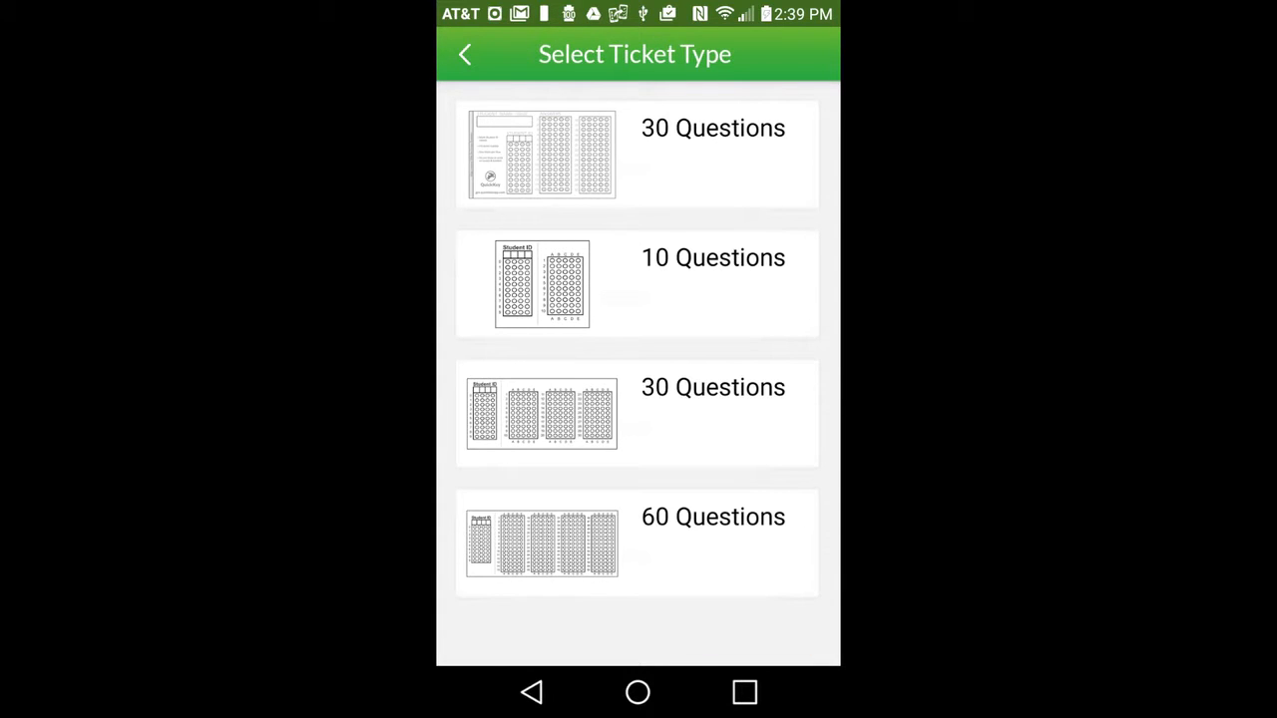